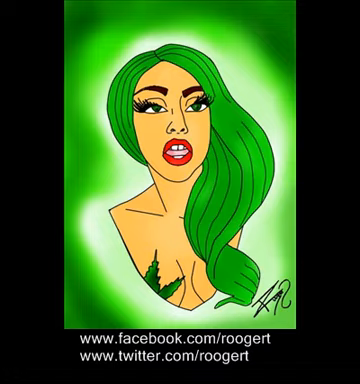
left_click(180, 190)
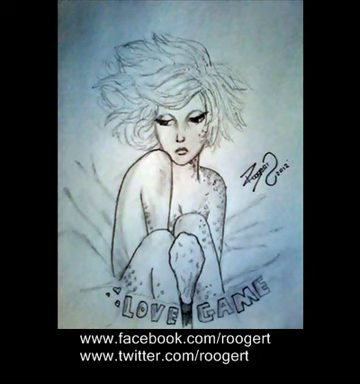